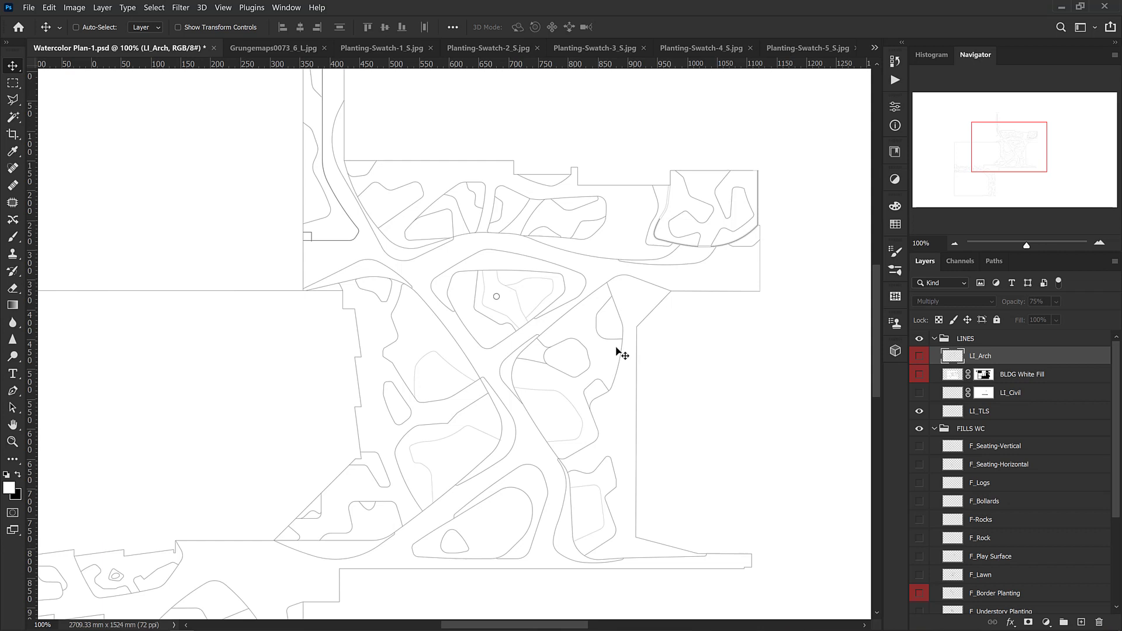
pyautogui.moveTo(787, 459)
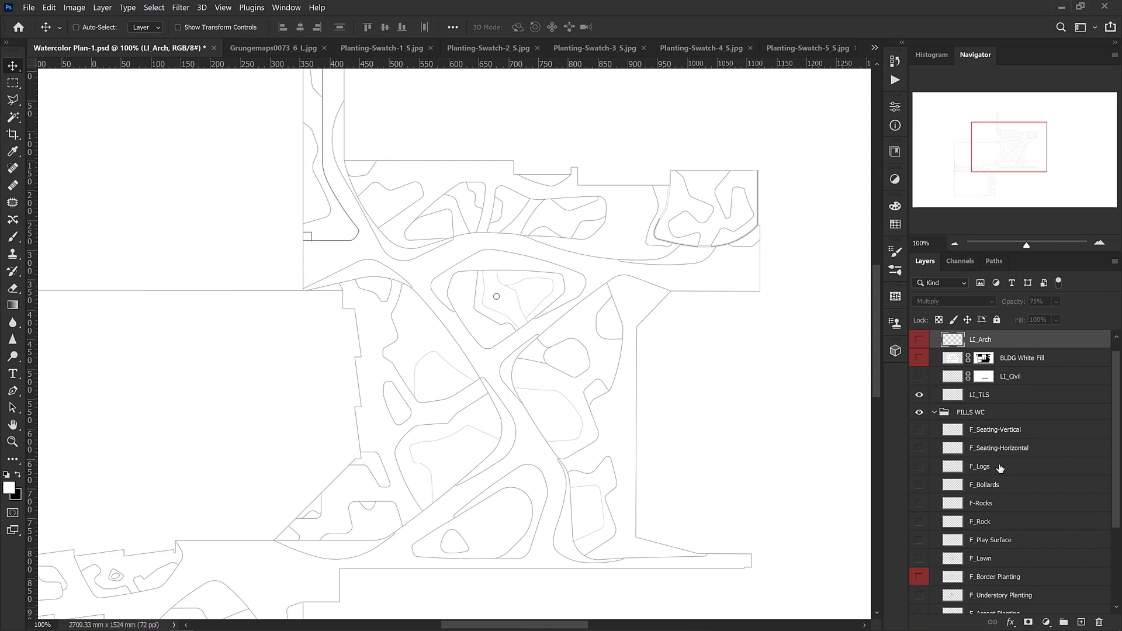
# Step: Add an F_Concrete layer to the FILLS WC group and select the concrete path areas
pyautogui.click(153, 7)
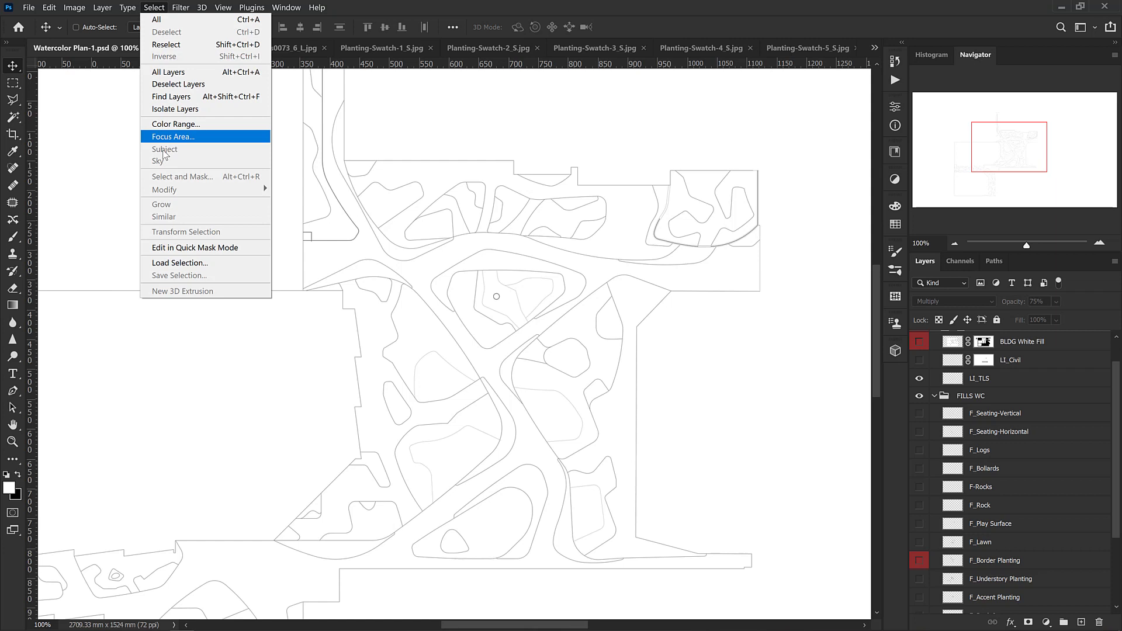
pyautogui.click(172, 136)
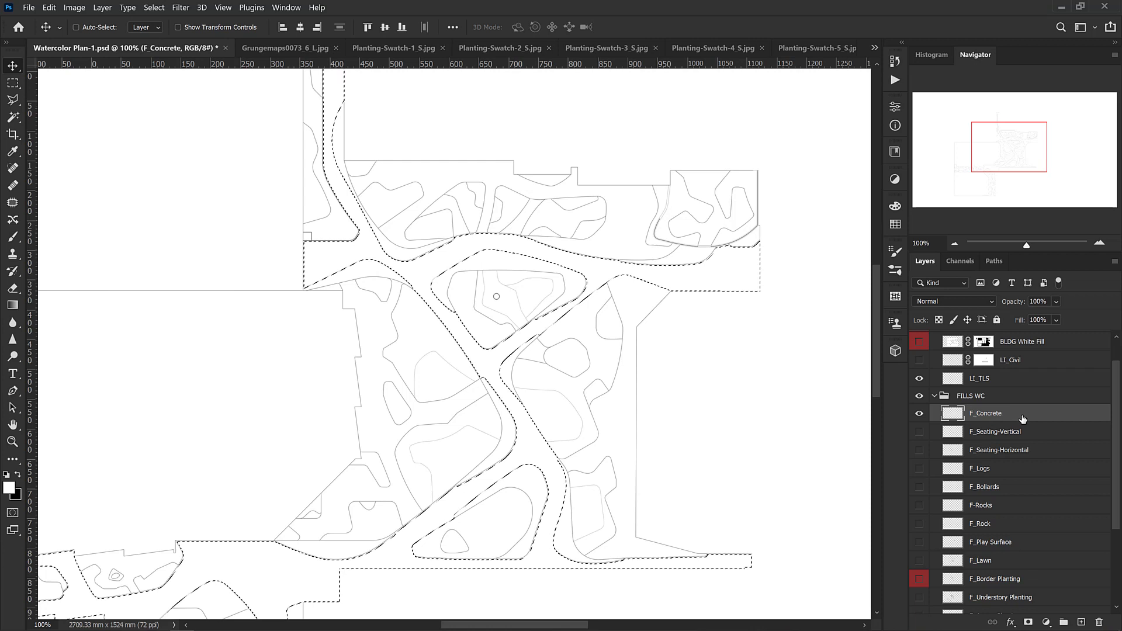
# Step: Fill the concrete selection grey on F_Concrete, hide it, and show F_Lawn's grey beds
pyautogui.click(806, 128)
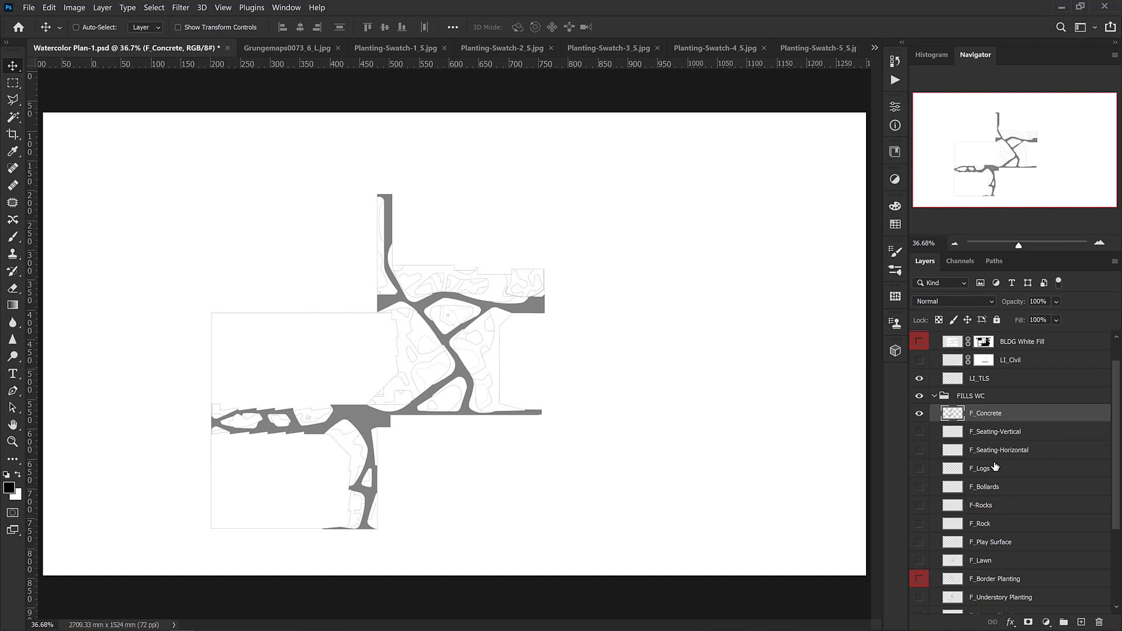
pyautogui.click(984, 468)
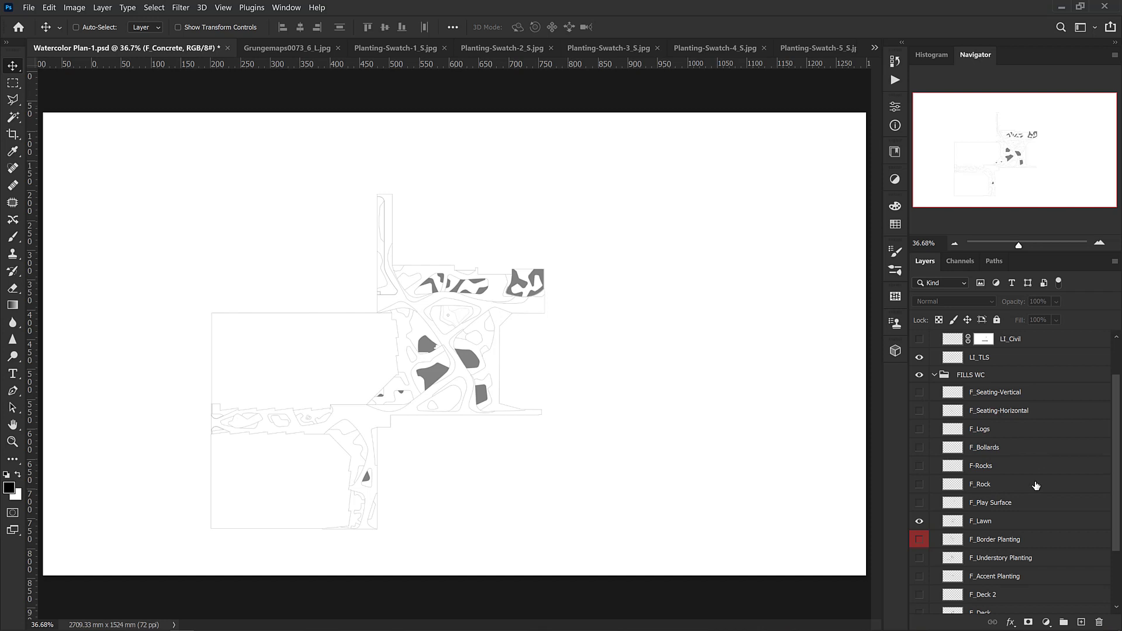
pyautogui.moveTo(510, 385)
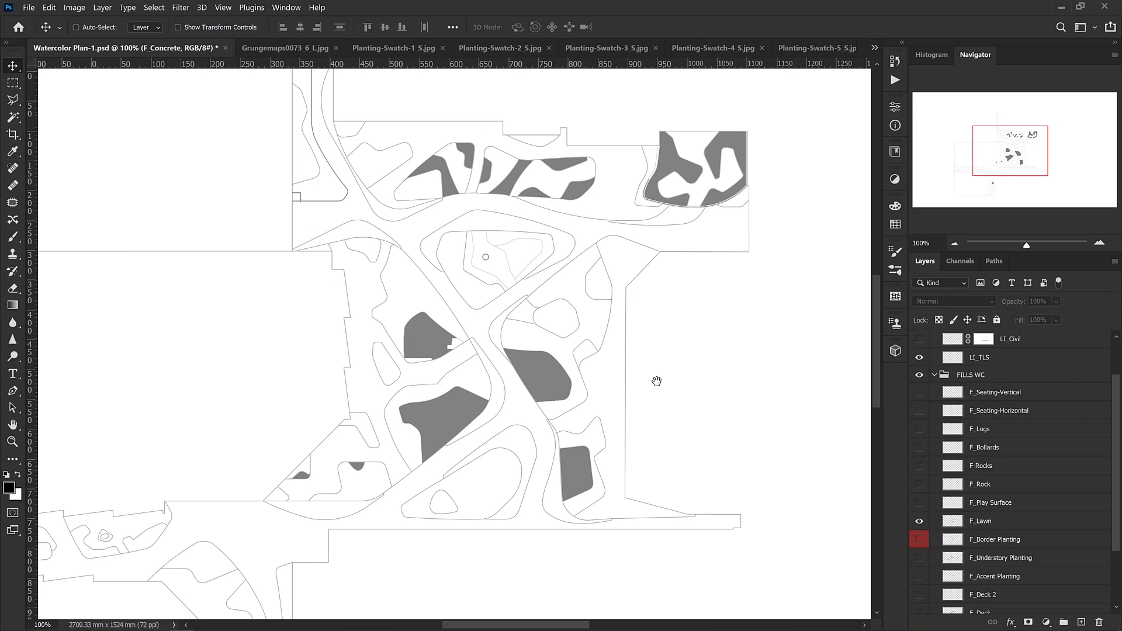
# Step: Zoom to 100% and open the Layer Style dialog for F_Lawn
pyautogui.doubleClick(994, 521)
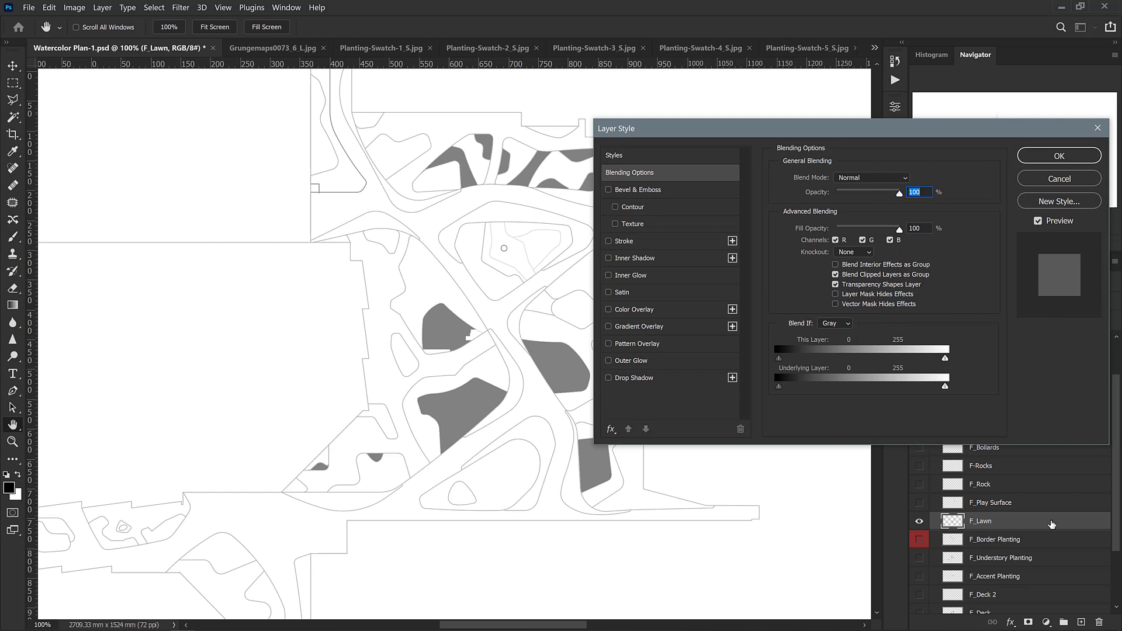
# Step: Give F_Lawn a pale green watercolour Pattern Overlay from ARCH 515 at a larger scale
pyautogui.click(628, 343)
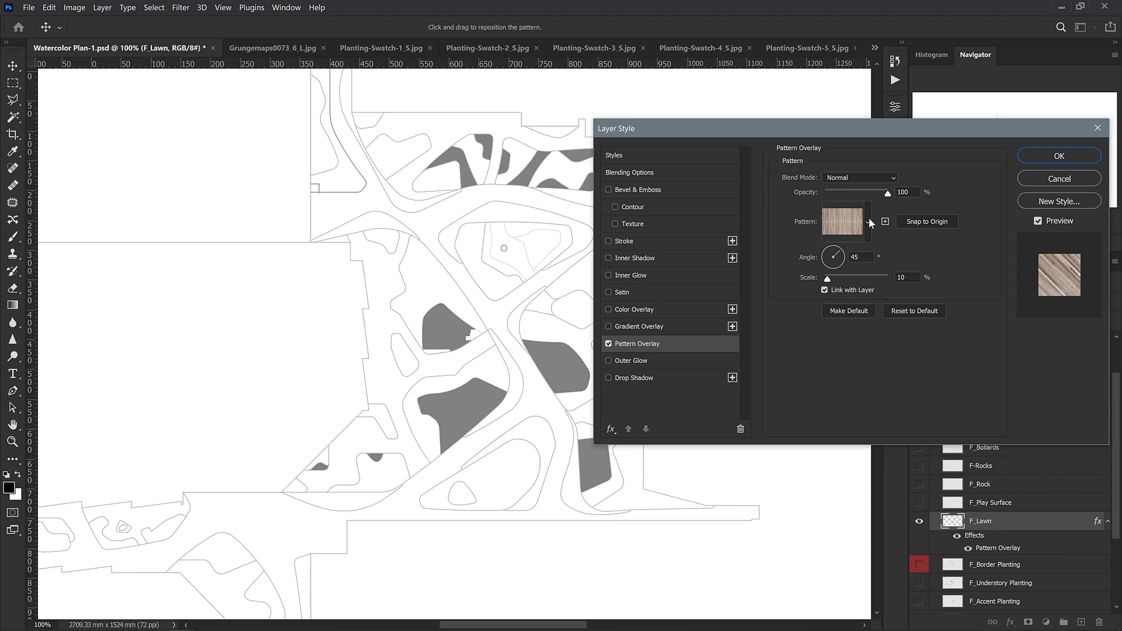
pyautogui.click(868, 222)
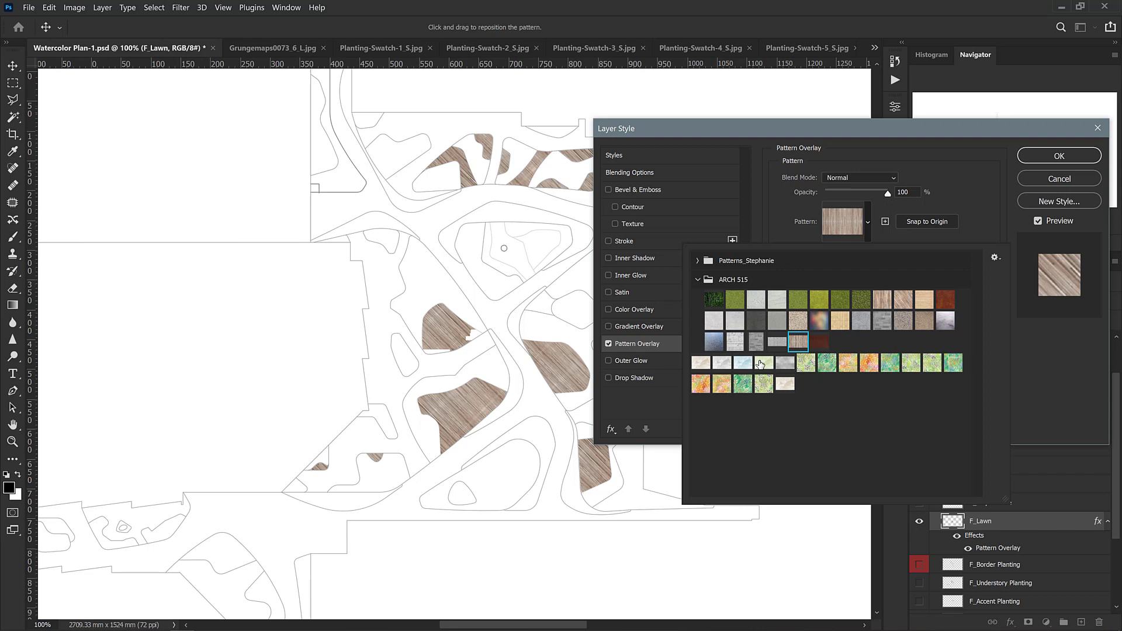
pyautogui.click(762, 363)
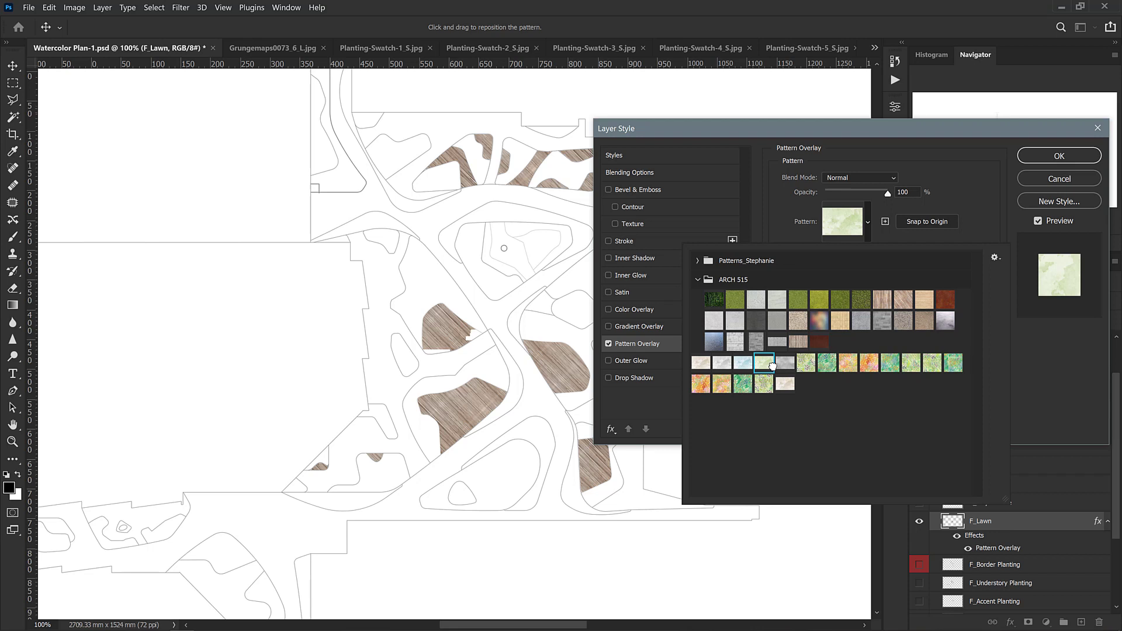
pyautogui.click(762, 362)
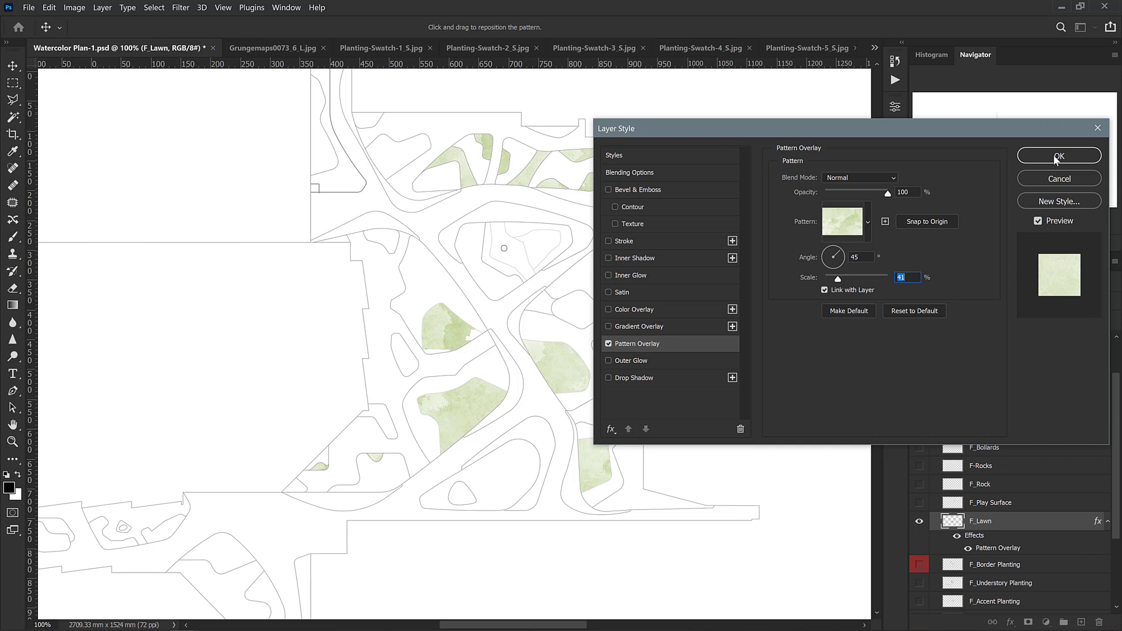
pyautogui.click(1058, 156)
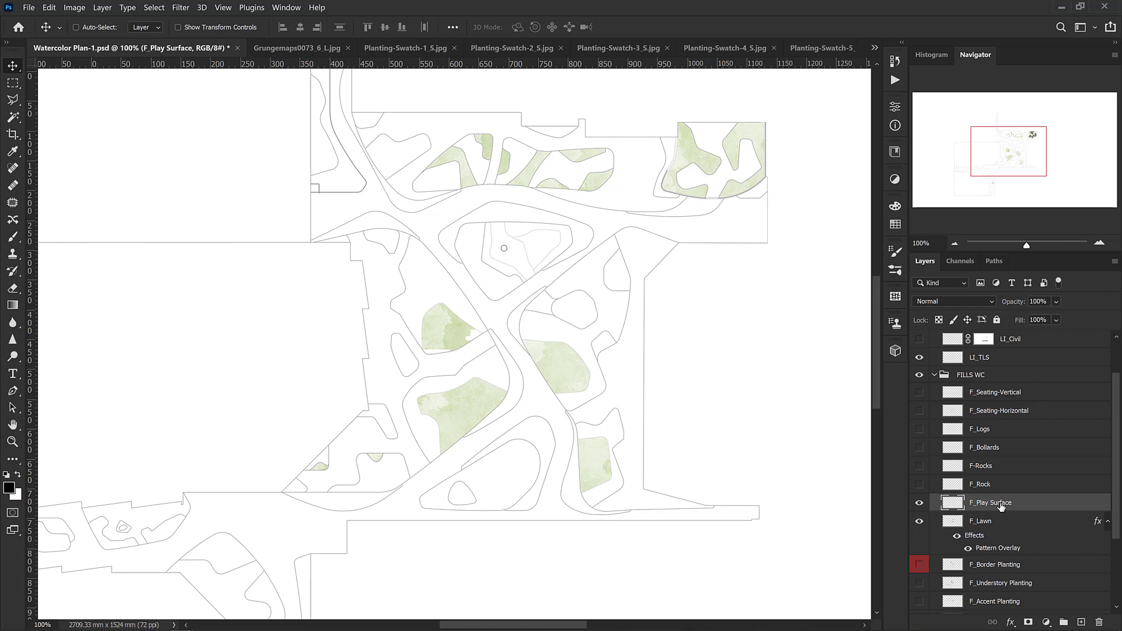
# Step: Give F_Play Surface a teal-green Color Overlay using colour 14644a
pyautogui.doubleClick(1002, 503)
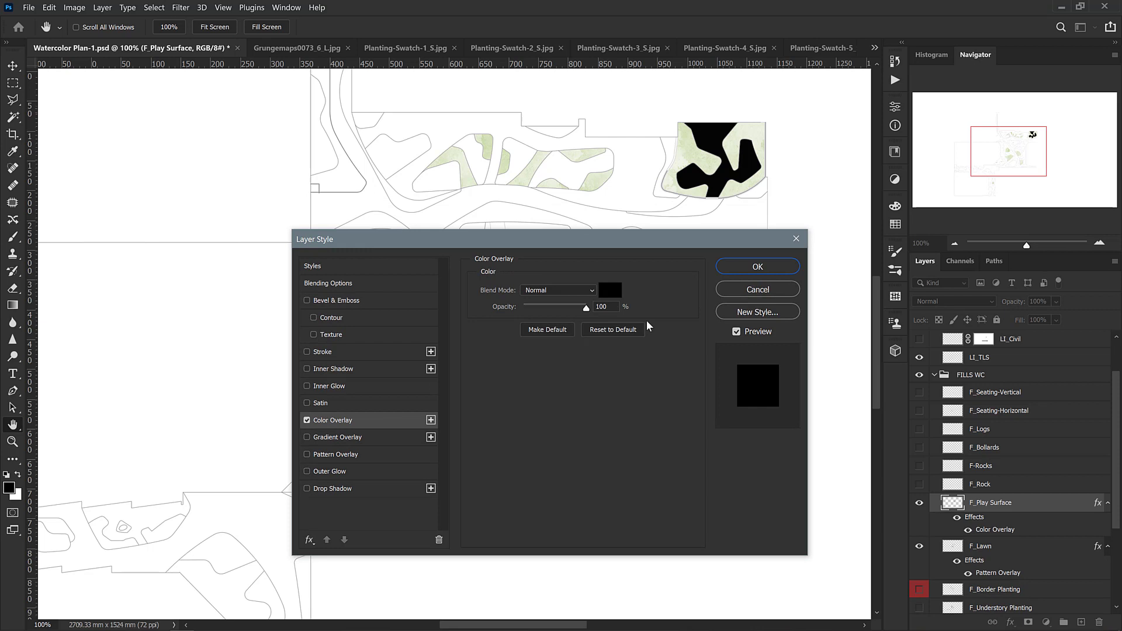
pyautogui.click(609, 290)
pyautogui.write('14644a')
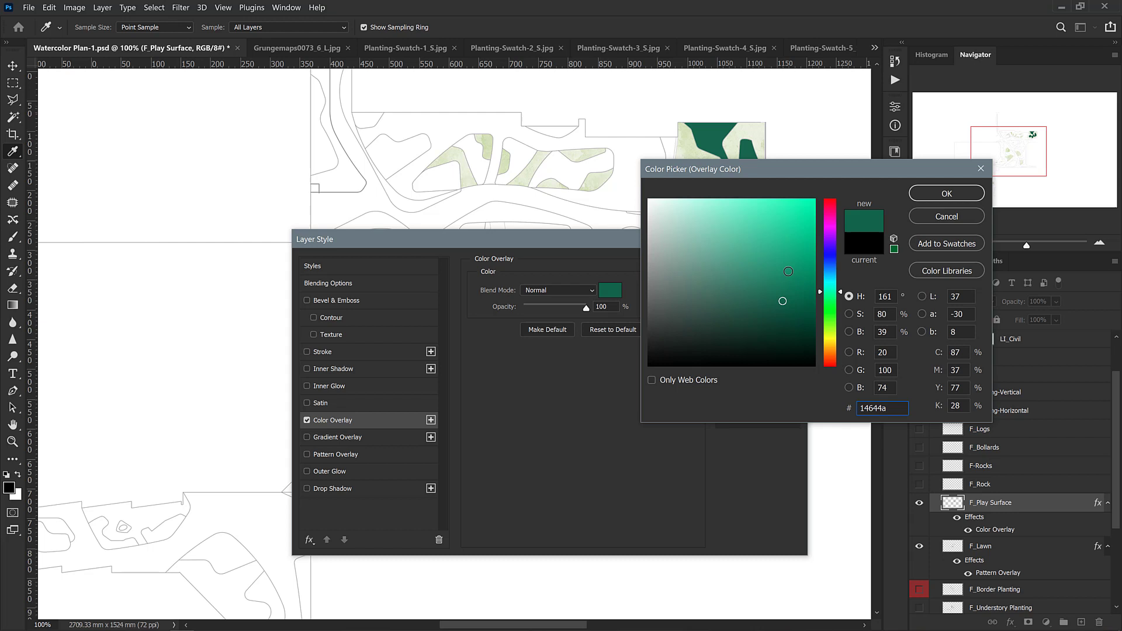
pyautogui.click(946, 193)
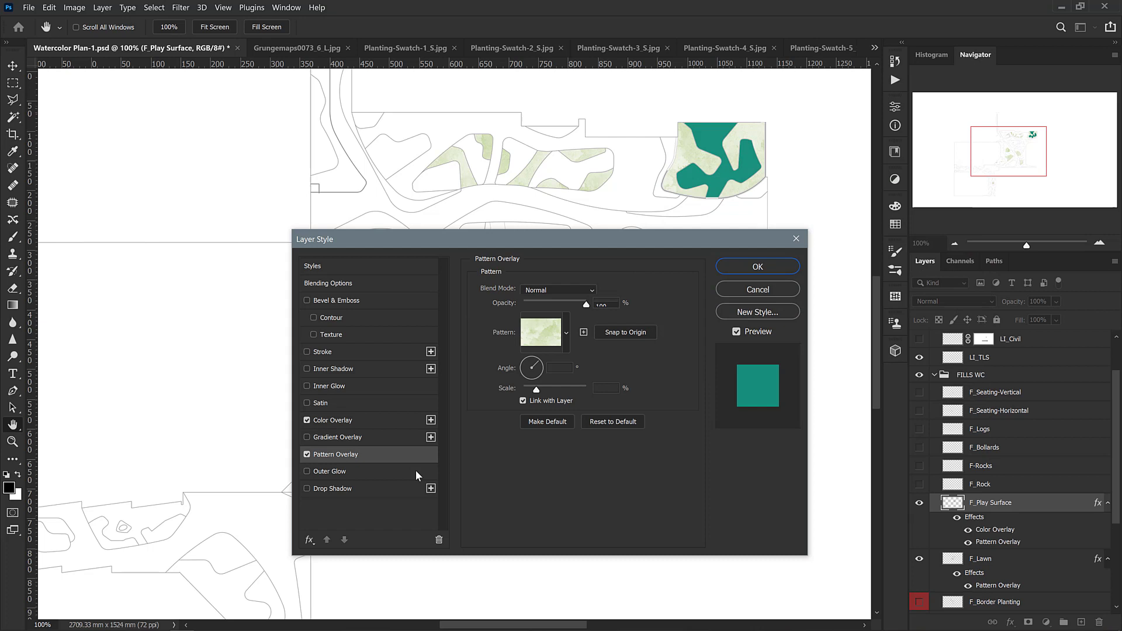
# Step: Set the Play Surface Pattern Overlay to the light grey paper texture
pyautogui.click(542, 332)
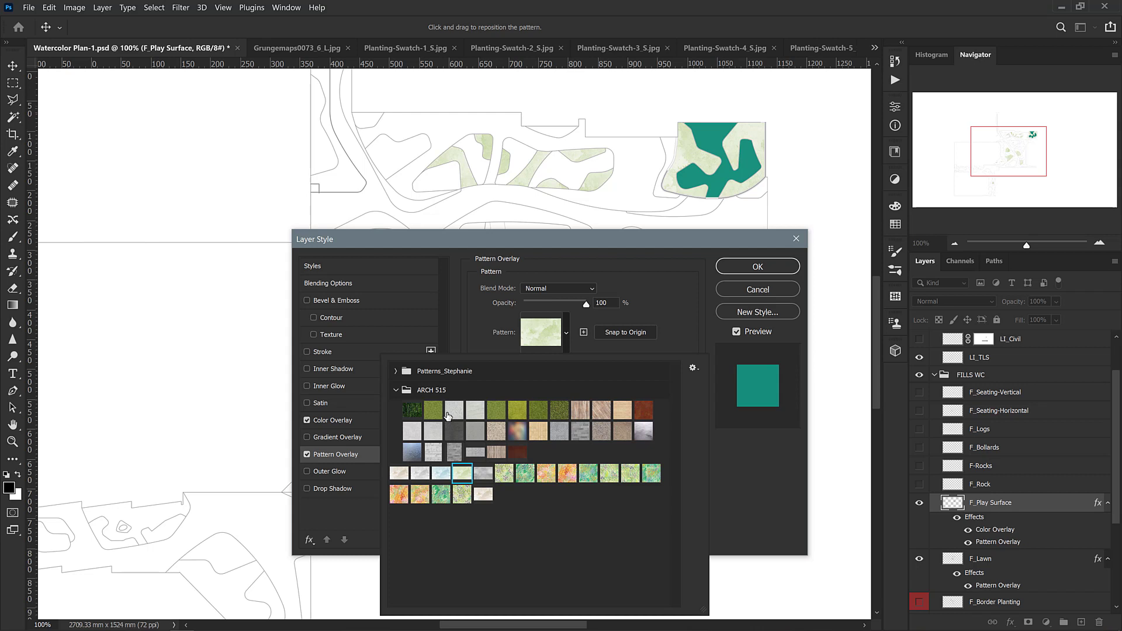
pyautogui.click(411, 430)
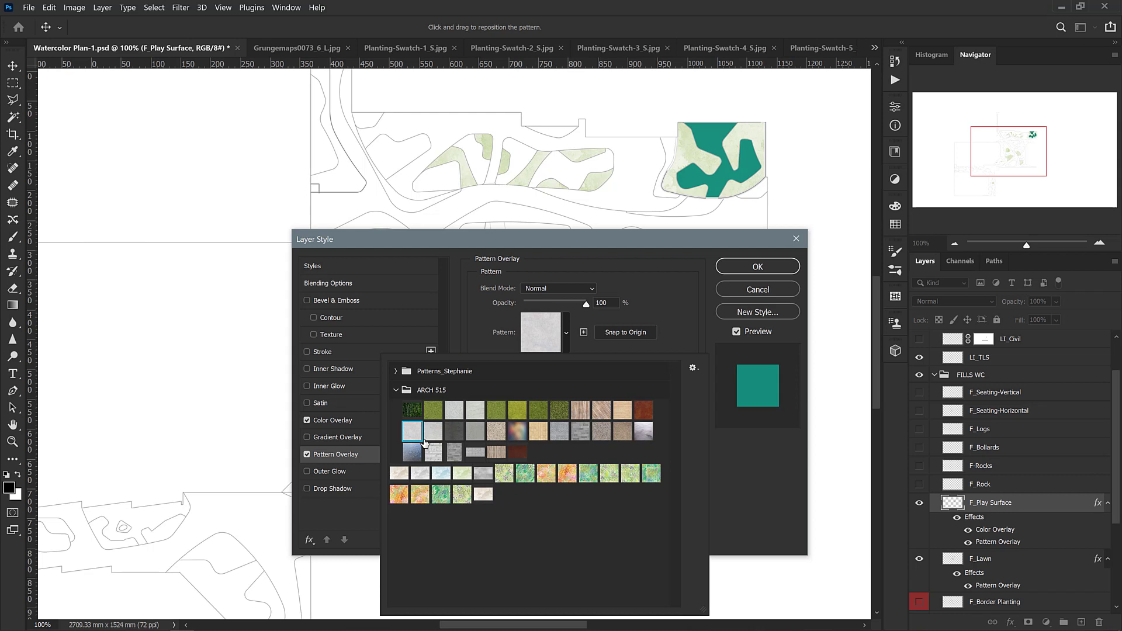
pyautogui.click(412, 430)
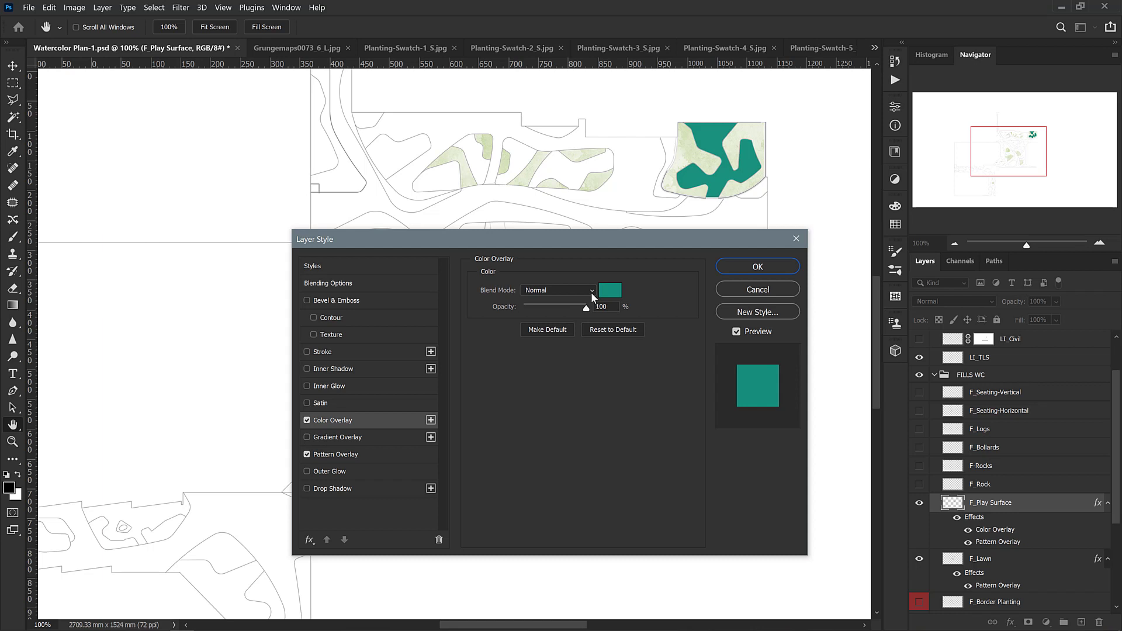
# Step: Blend the play surface Color Overlay as Overlay at 65% opacity and apply it
pyautogui.moveTo(587, 306); pyautogui.dragTo(562, 306)
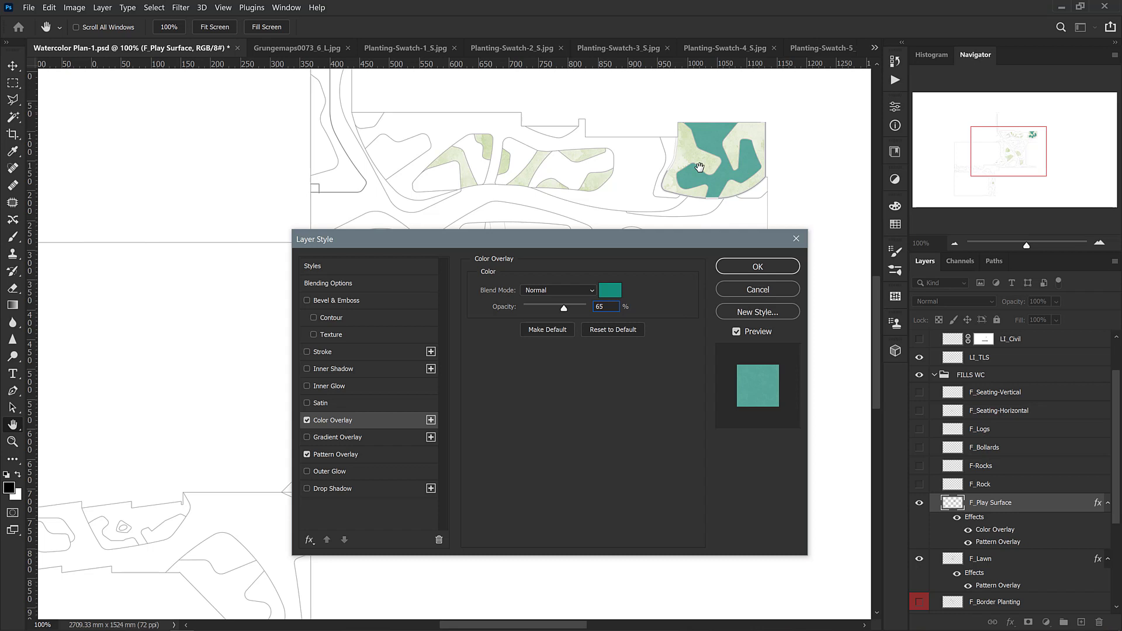
pyautogui.click(558, 289)
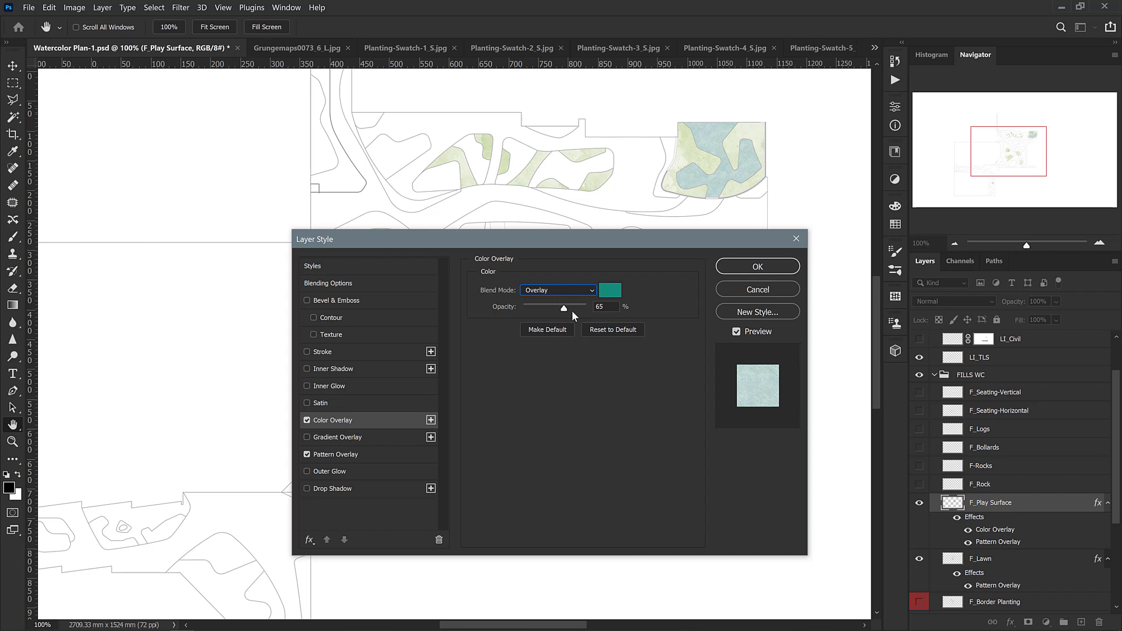
pyautogui.click(558, 290)
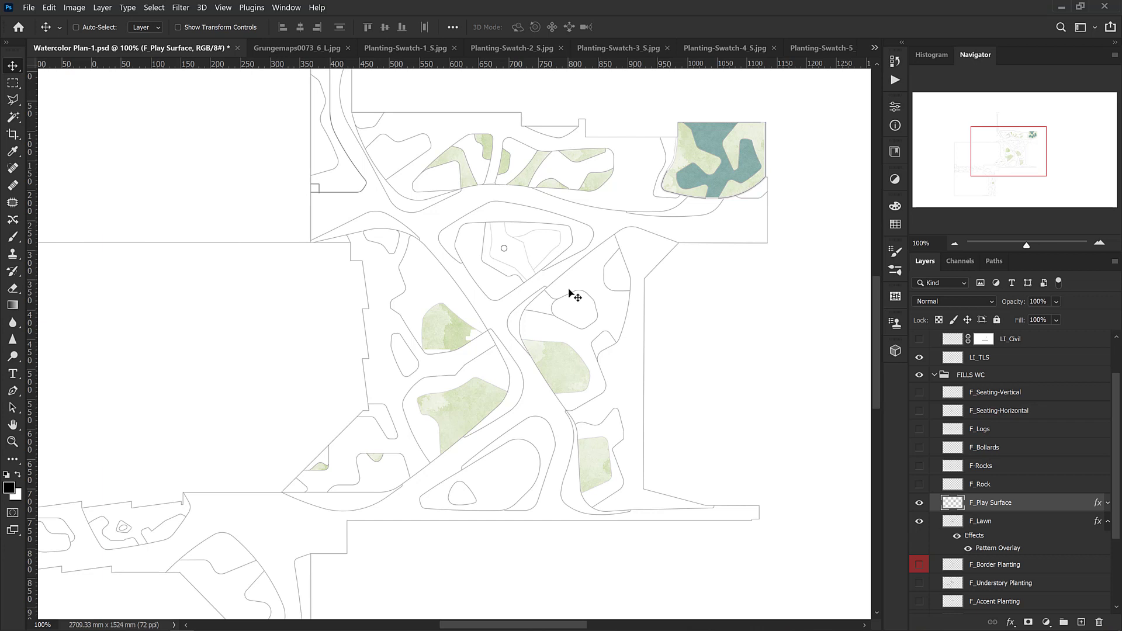
pyautogui.scroll(-3)
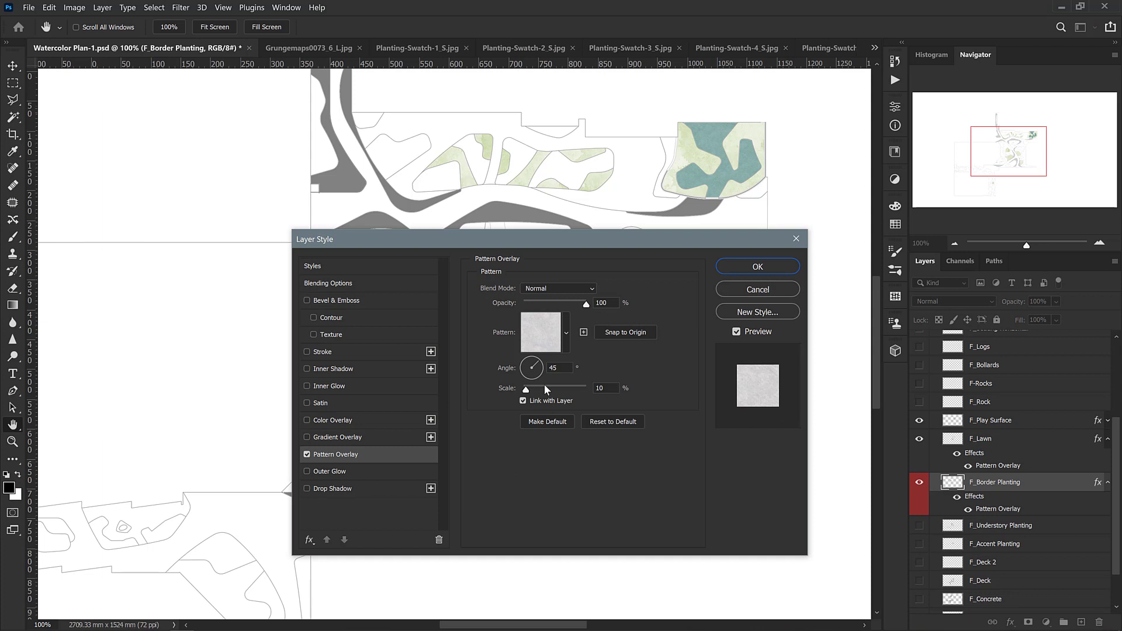
# Step: Overlay F_Border Planting with the green watercolour pattern at 90° angle and 10% scale
pyautogui.click(564, 332)
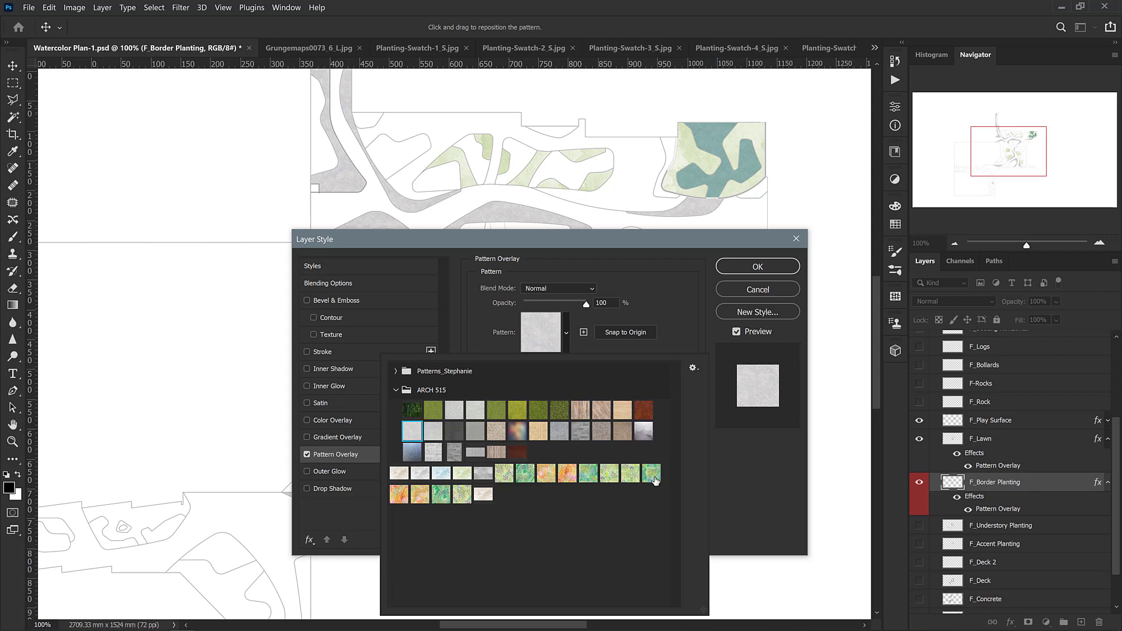
pyautogui.click(651, 472)
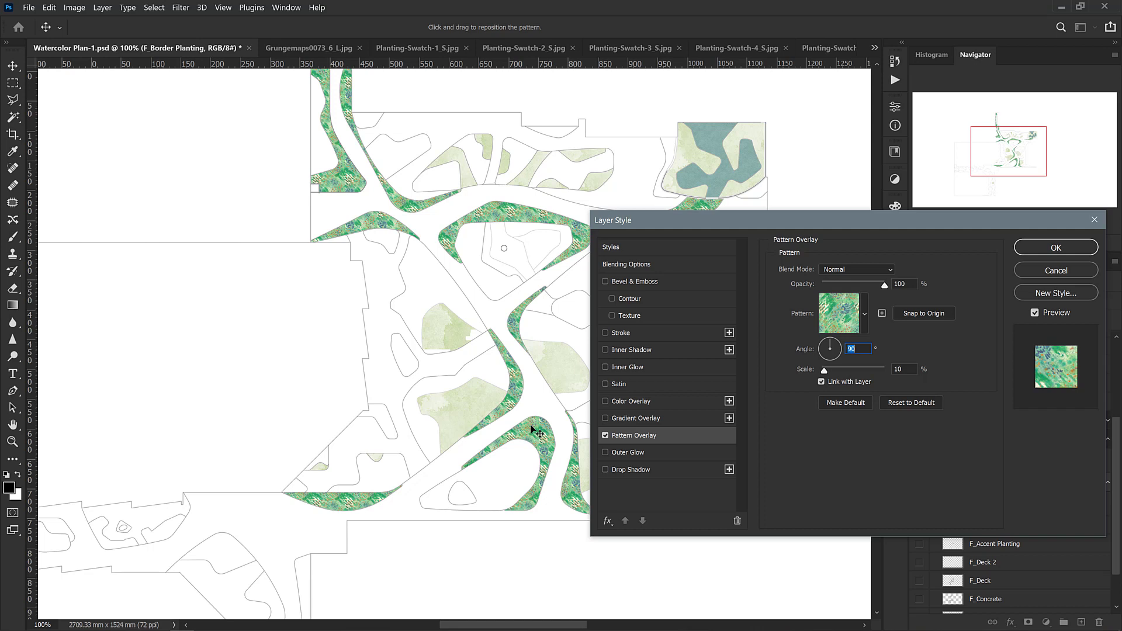
pyautogui.moveTo(962, 386)
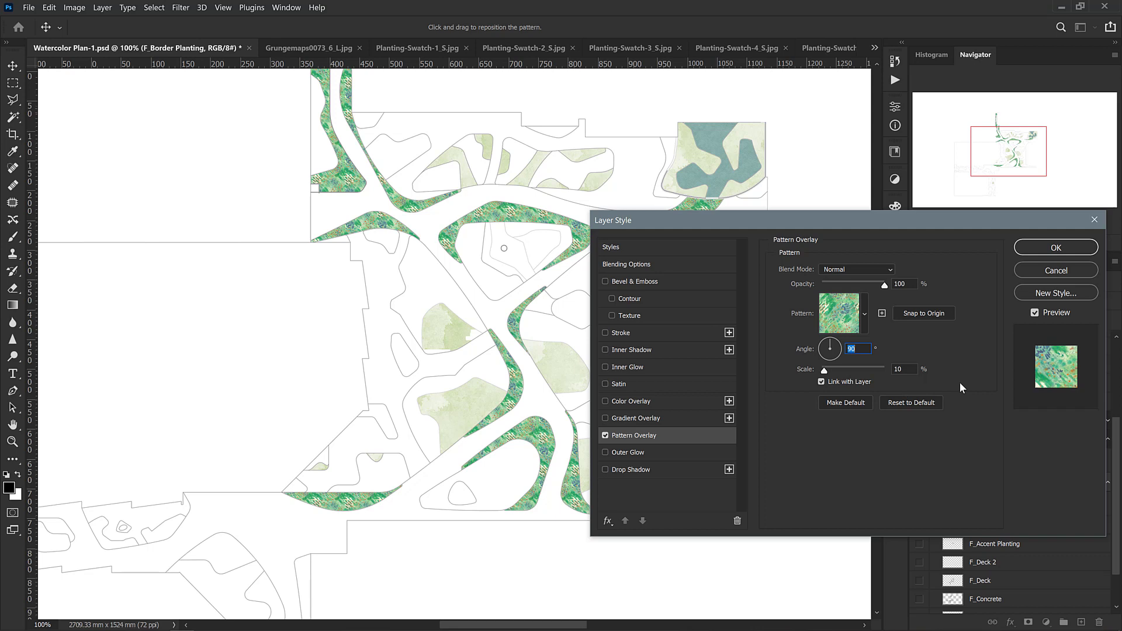
pyautogui.moveTo(1077, 264)
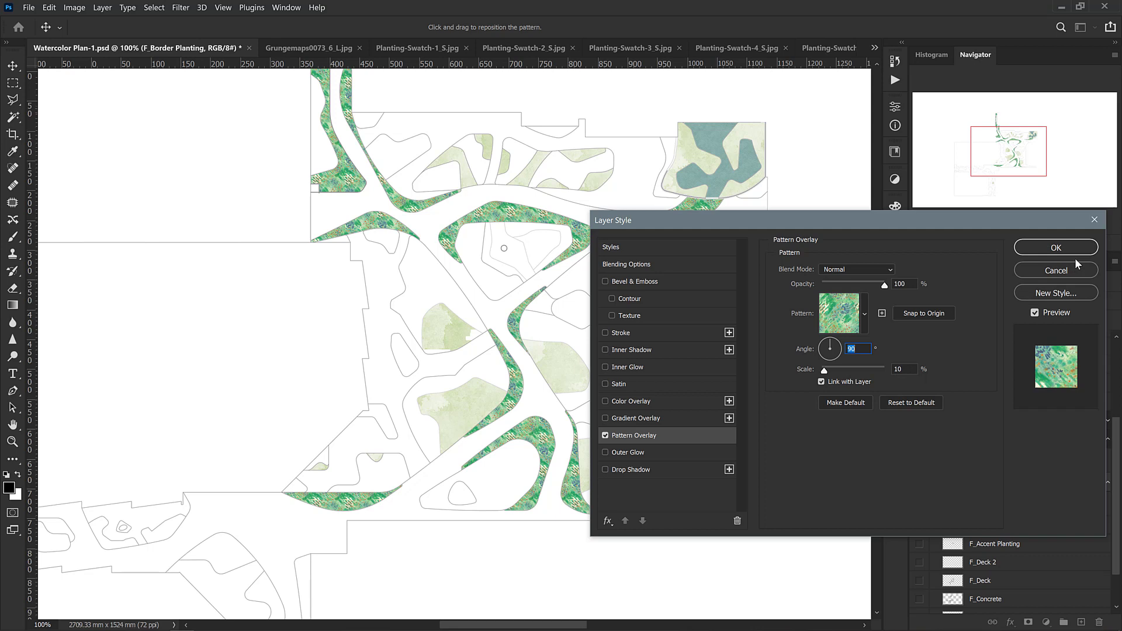
pyautogui.click(1056, 247)
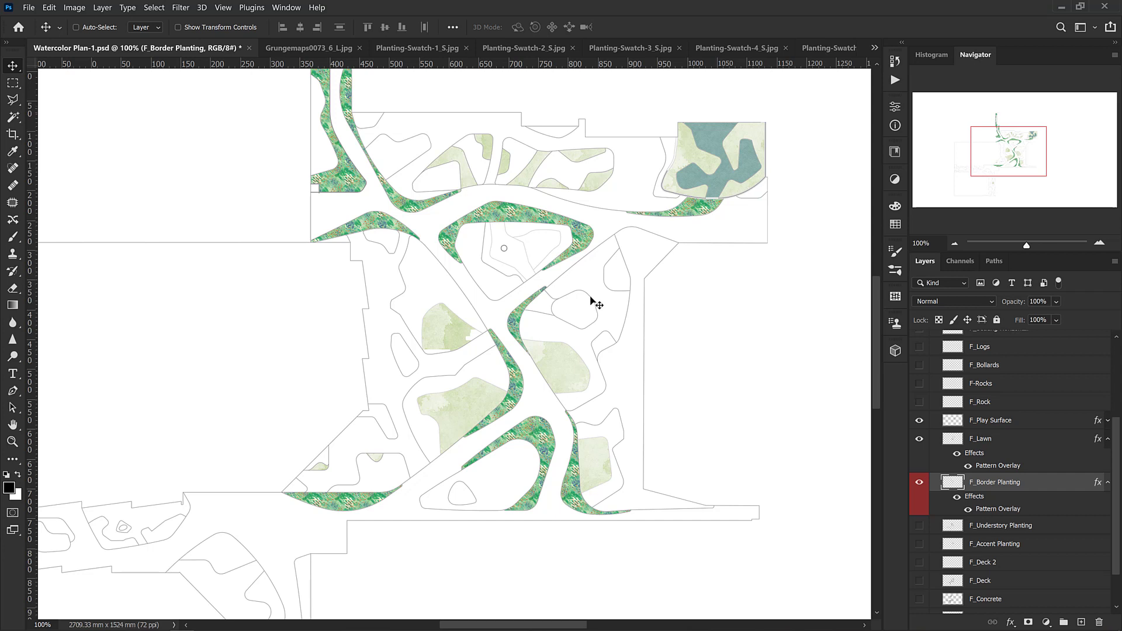
pyautogui.moveTo(582, 296)
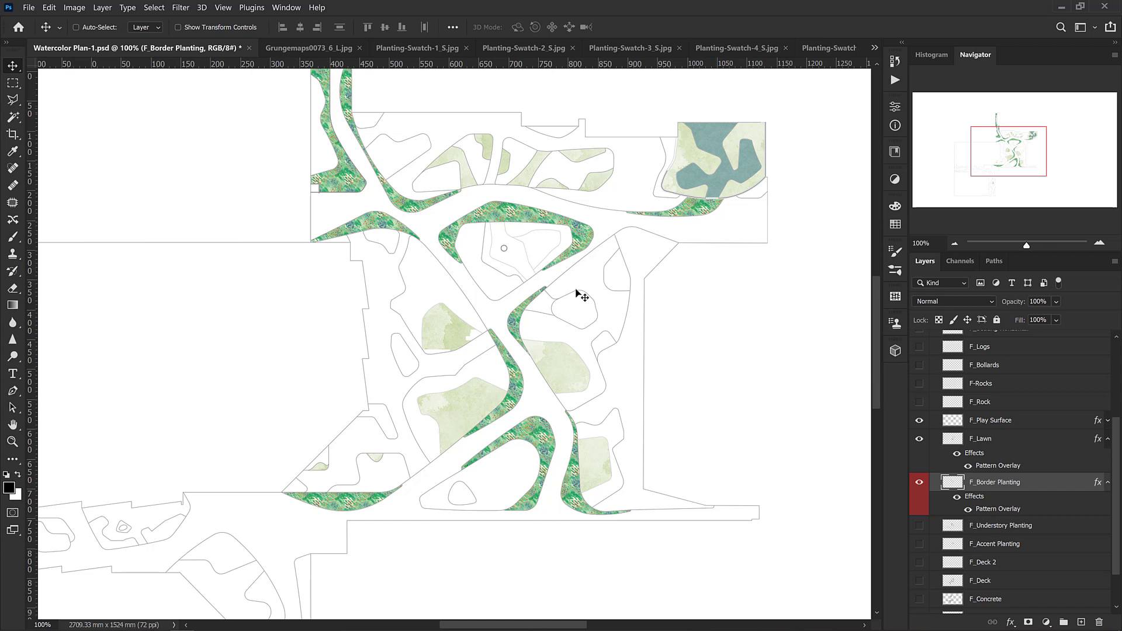
pyautogui.moveTo(447, 231)
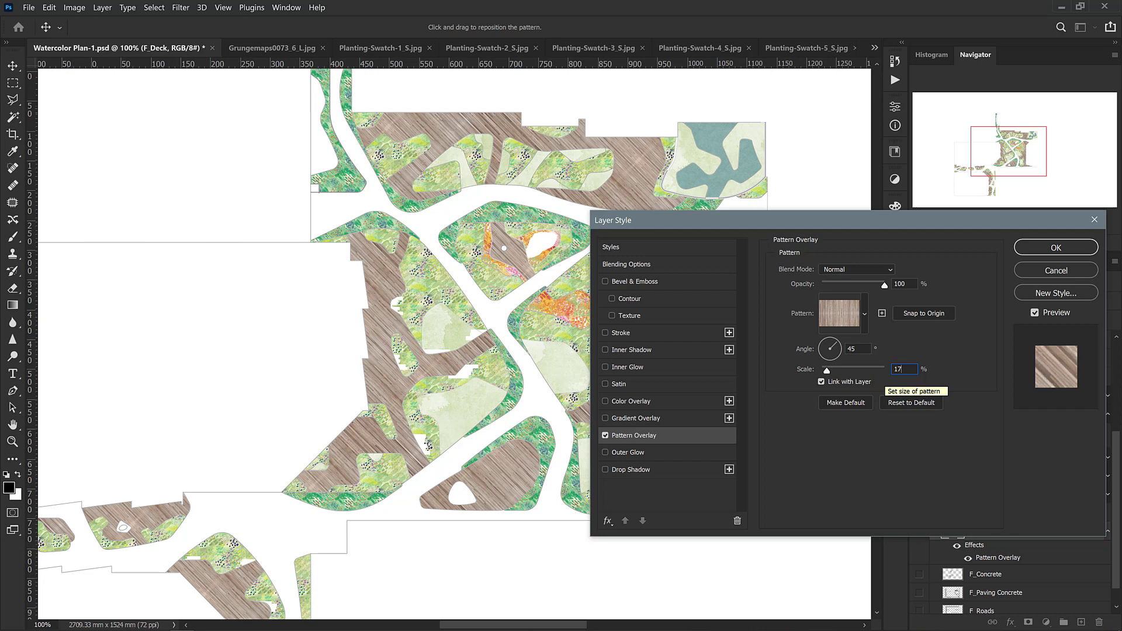
# Step: Confirm F_Deck's wood-grain Pattern Overlay at 45° angle and 17% scale
pyautogui.click(1055, 247)
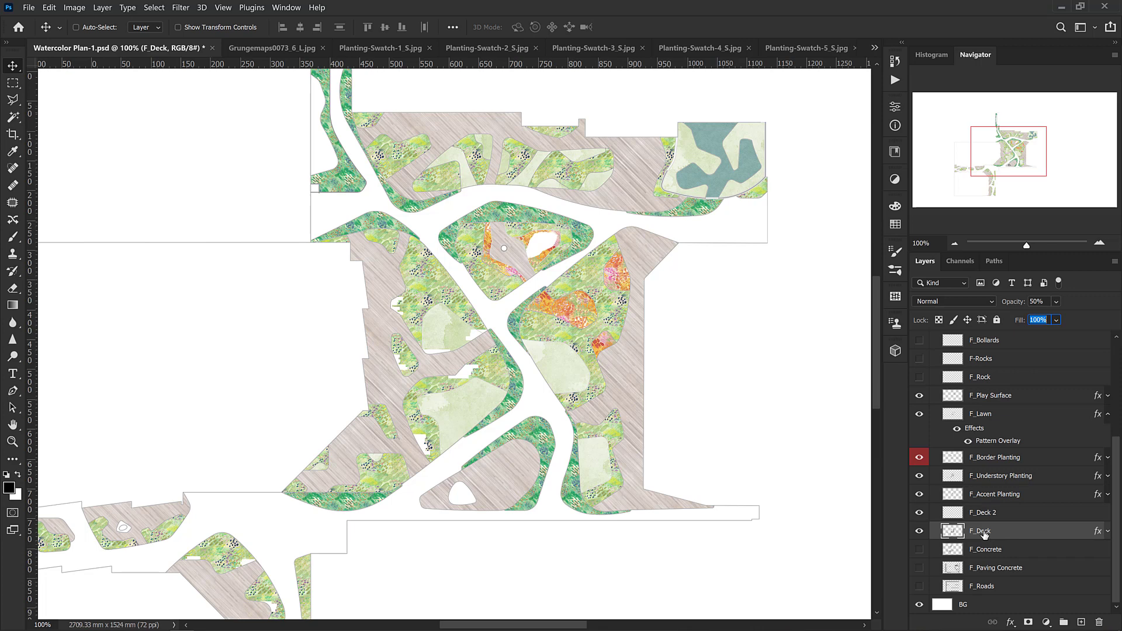
# Step: Copy F_Deck's layer style so it can be pasted onto F_Deck 2
pyautogui.rightClick(980, 530)
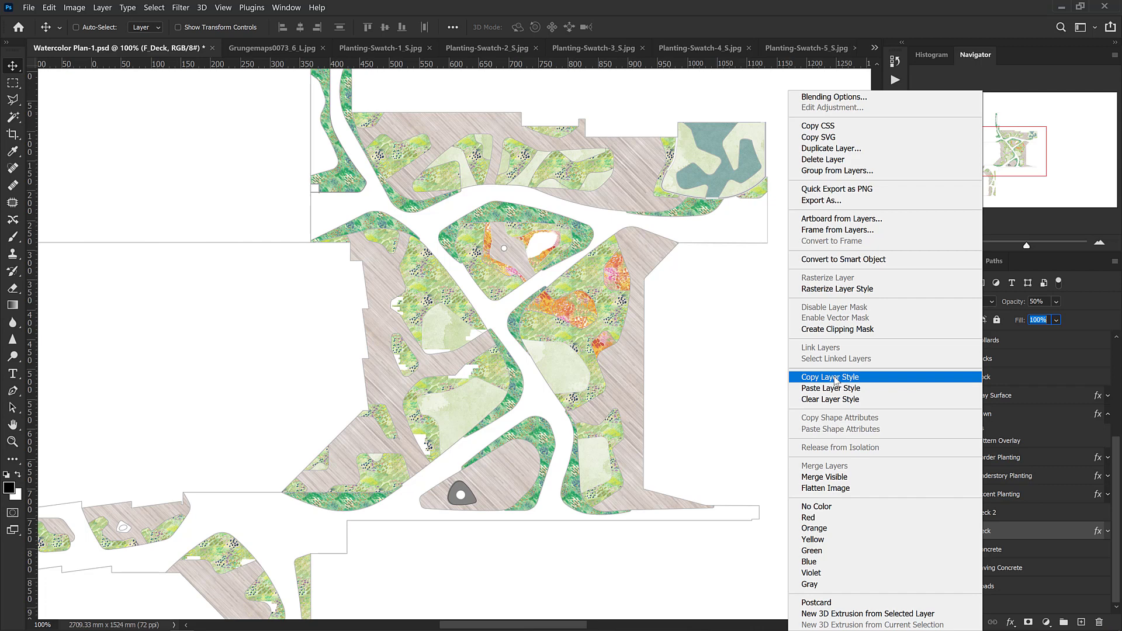
pyautogui.click(829, 388)
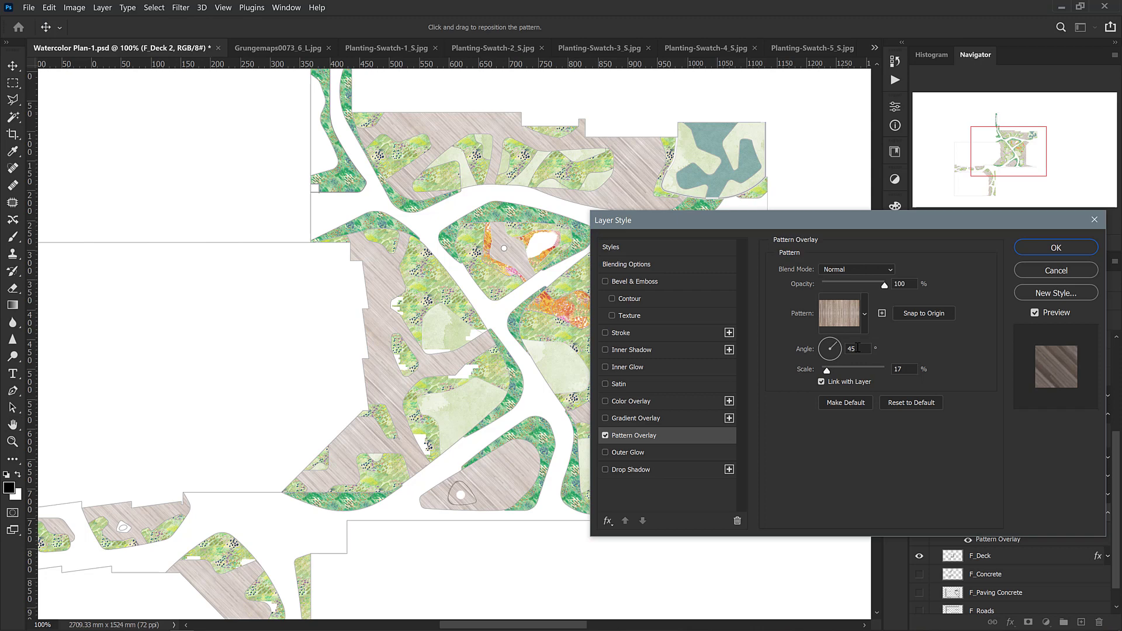
# Step: Confirm the Deck 2 pattern overlay and the 51%-scale grey concrete overlay on F_Concrete
pyautogui.click(1055, 246)
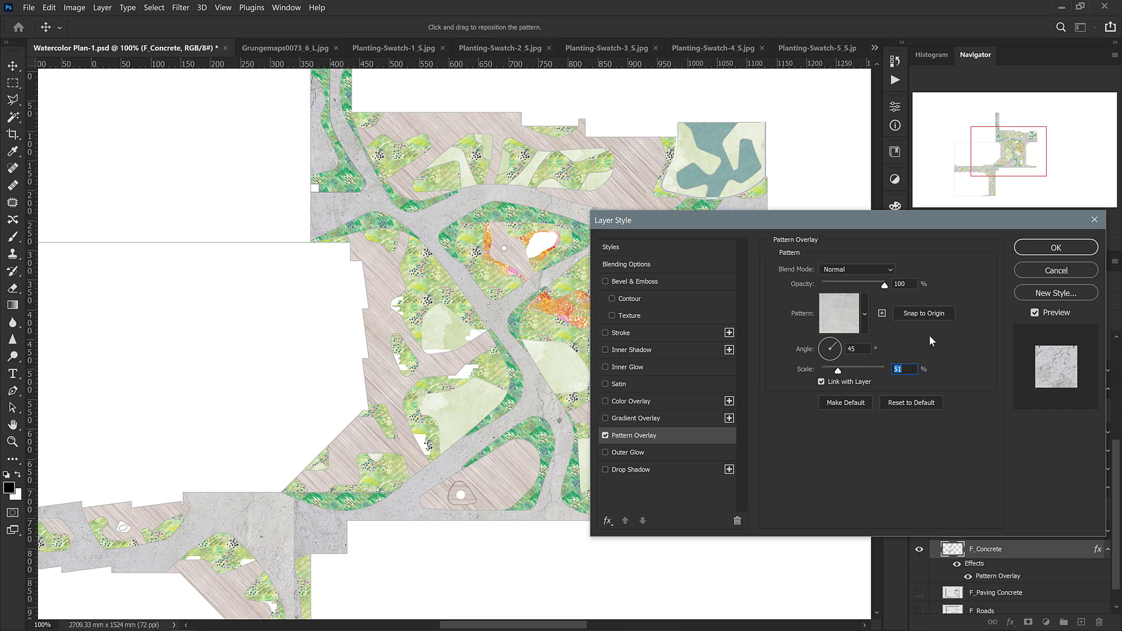
pyautogui.click(1055, 246)
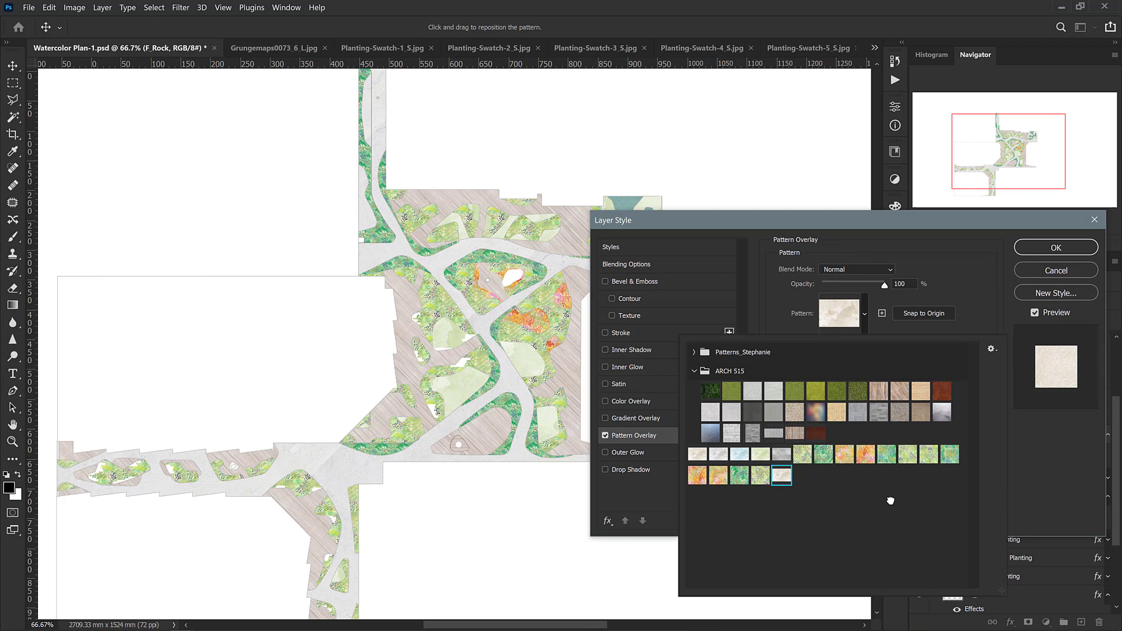
# Step: Give the rock a pale stone pattern with a soft drop shadow and confirm
pyautogui.click(631, 401)
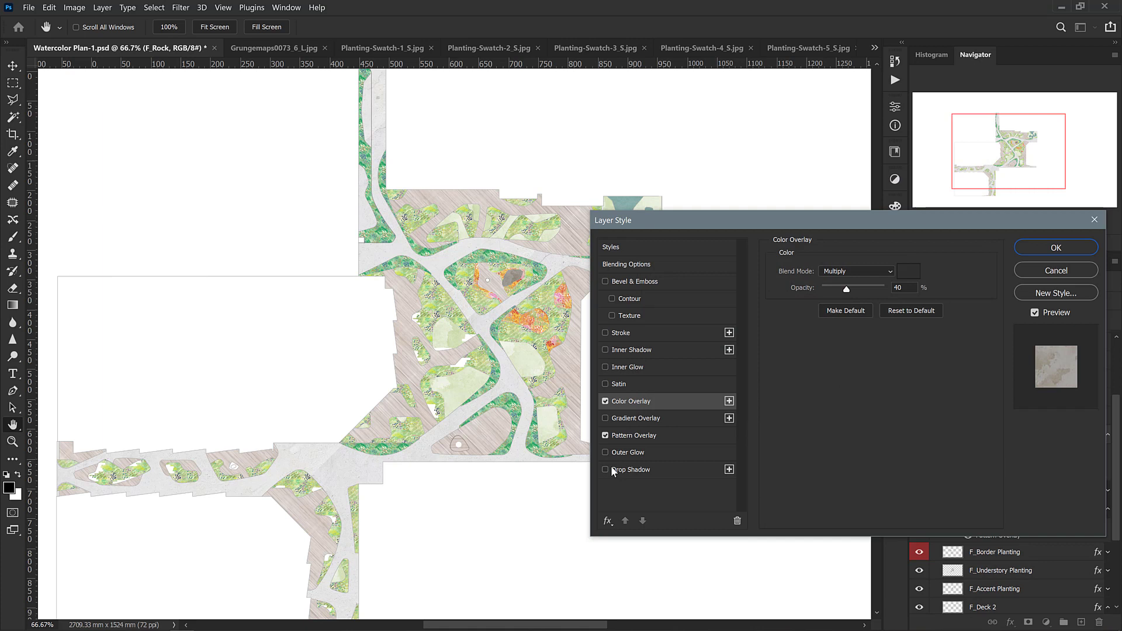
pyautogui.click(631, 469)
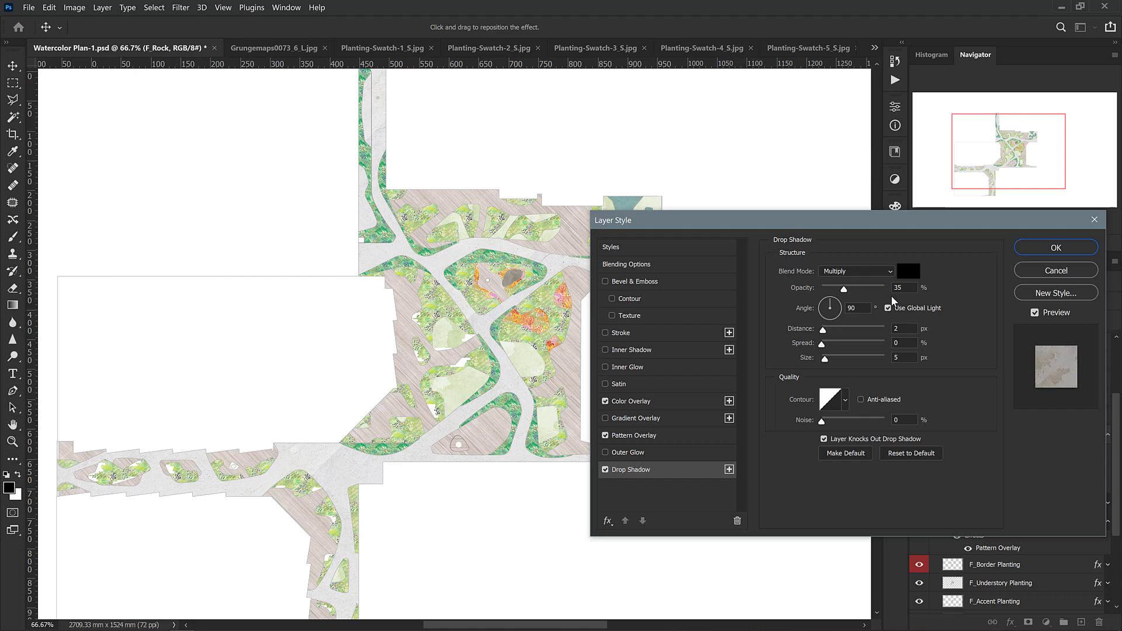
pyautogui.click(1054, 247)
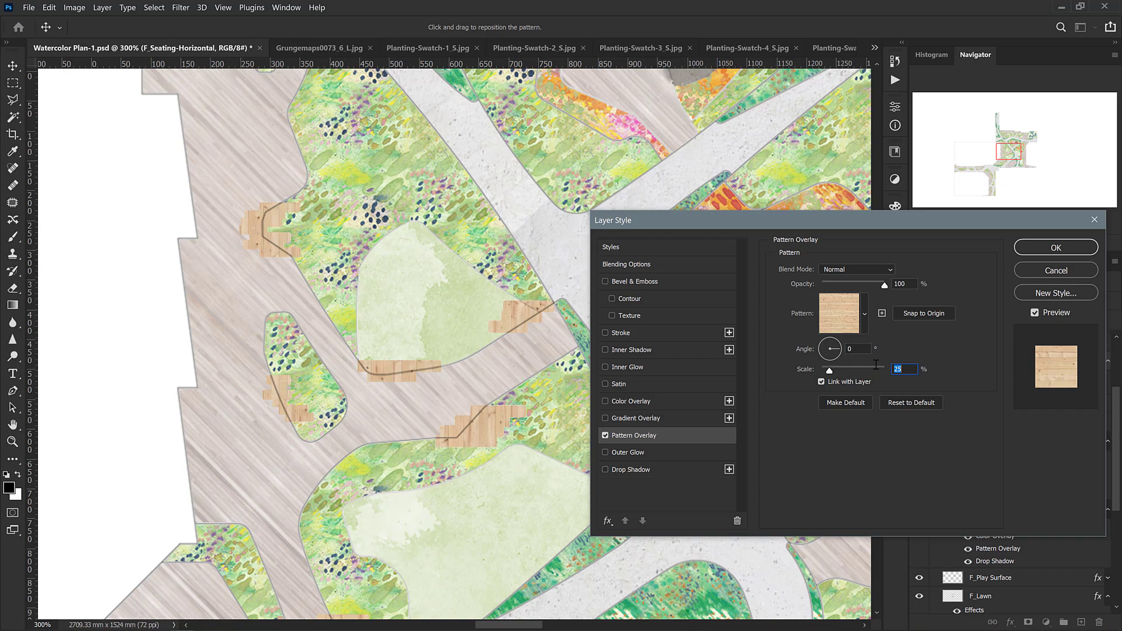
# Step: Confirm the wood pattern overlay on the seating layer
pyautogui.click(1054, 247)
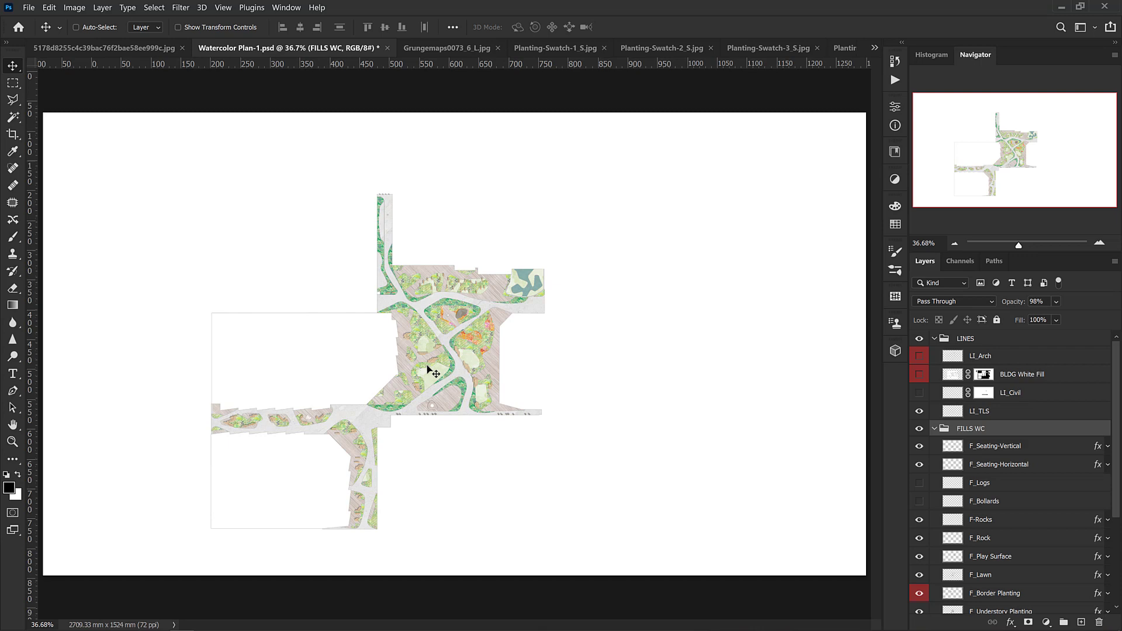
pyautogui.click(490, 360)
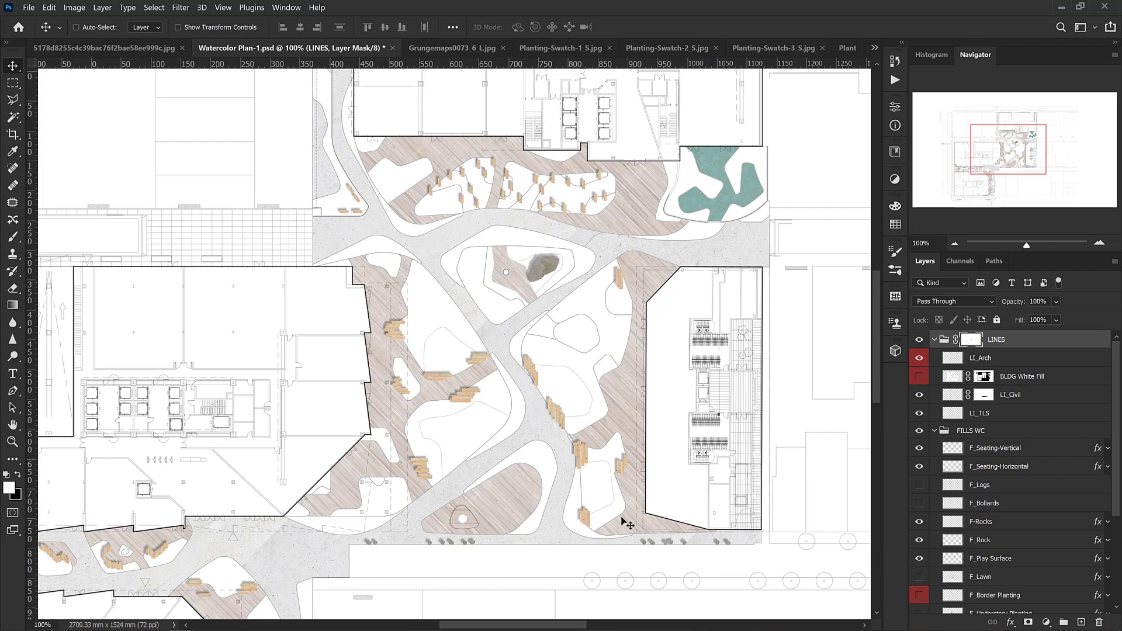
pyautogui.moveTo(528, 395)
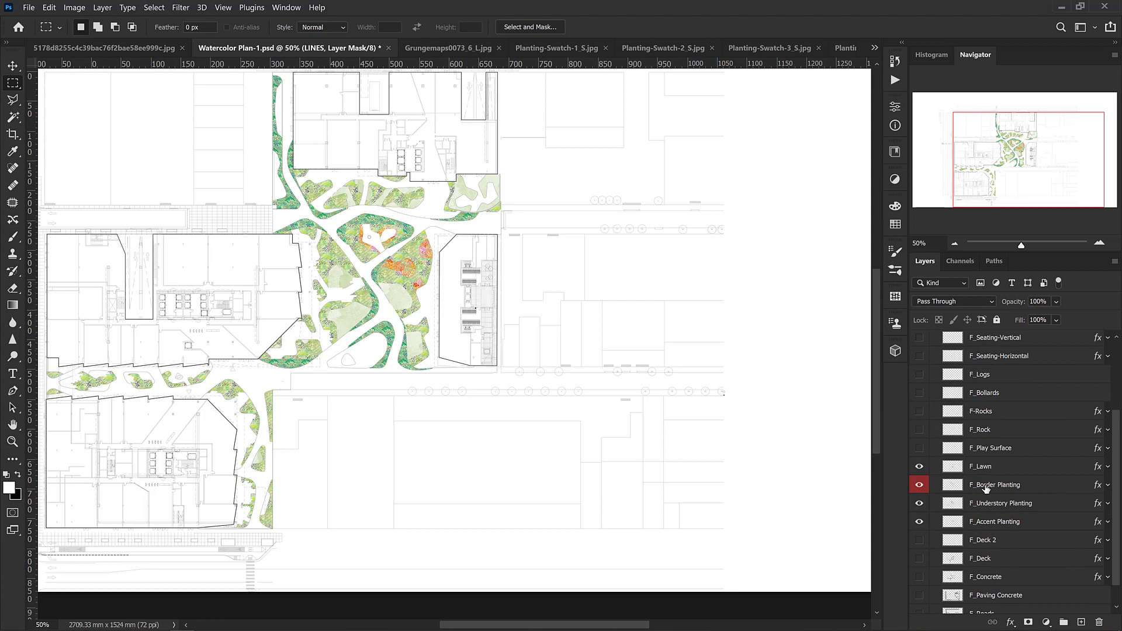
# Step: Fill the lawn legend swatch square, then select the F_Understory Planting layer
pyautogui.click(981, 466)
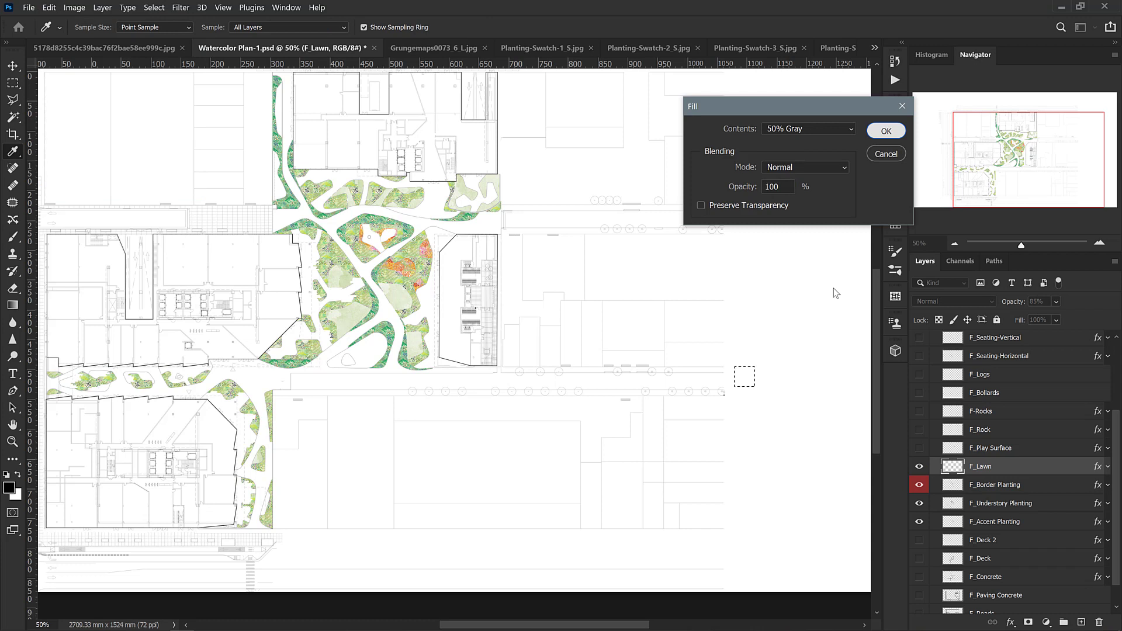
pyautogui.click(885, 131)
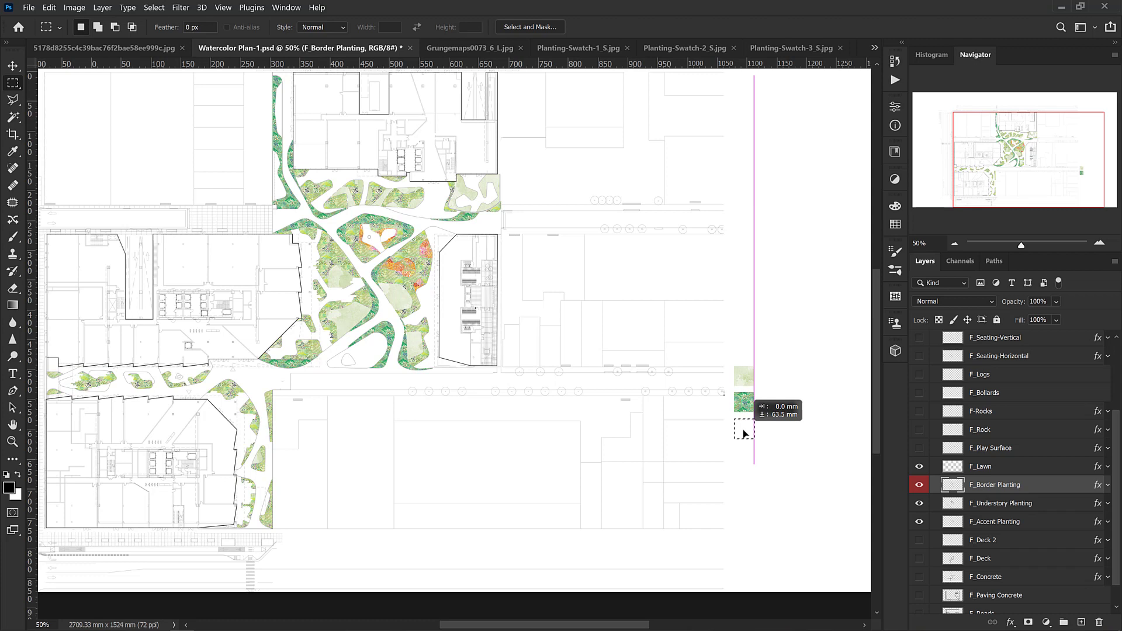
pyautogui.click(1000, 503)
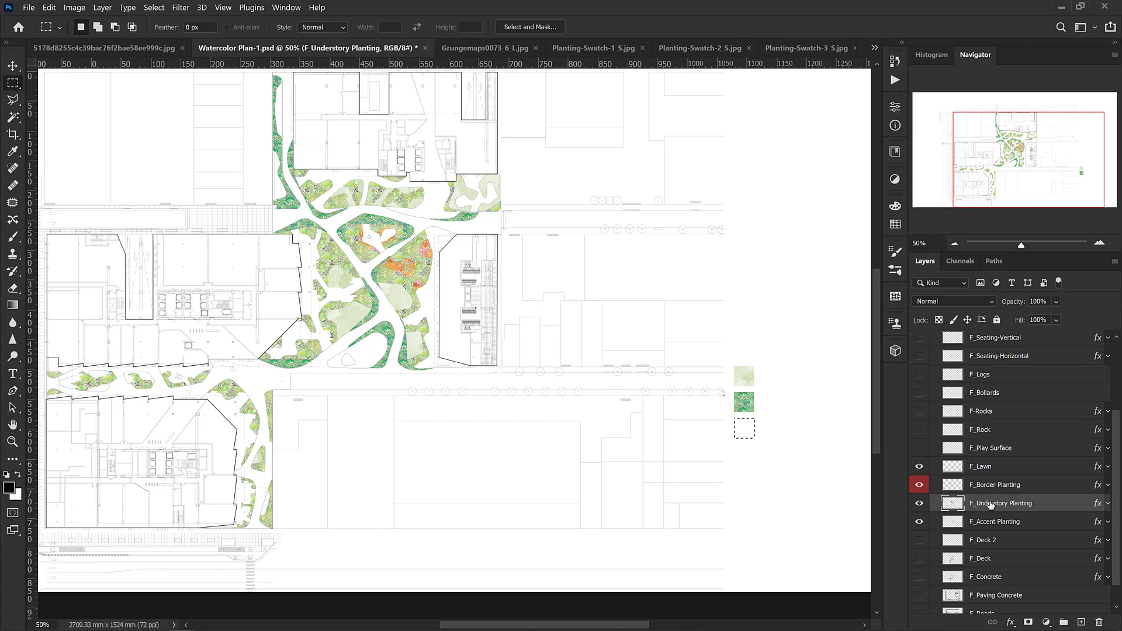